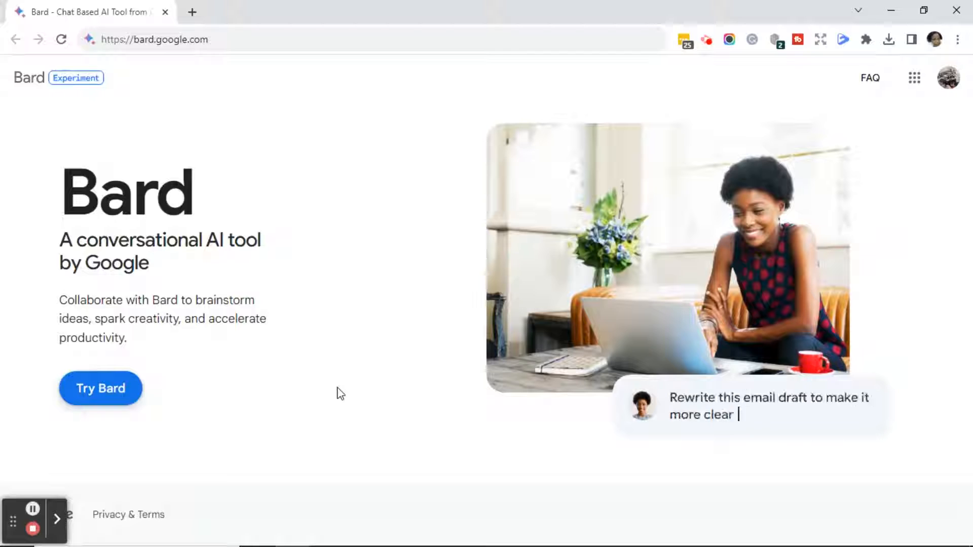
Start Bard from the welcome page and read the 'Your data and Bard' notice to its Terms of Service
{"action": "type", "text": "and concise"}
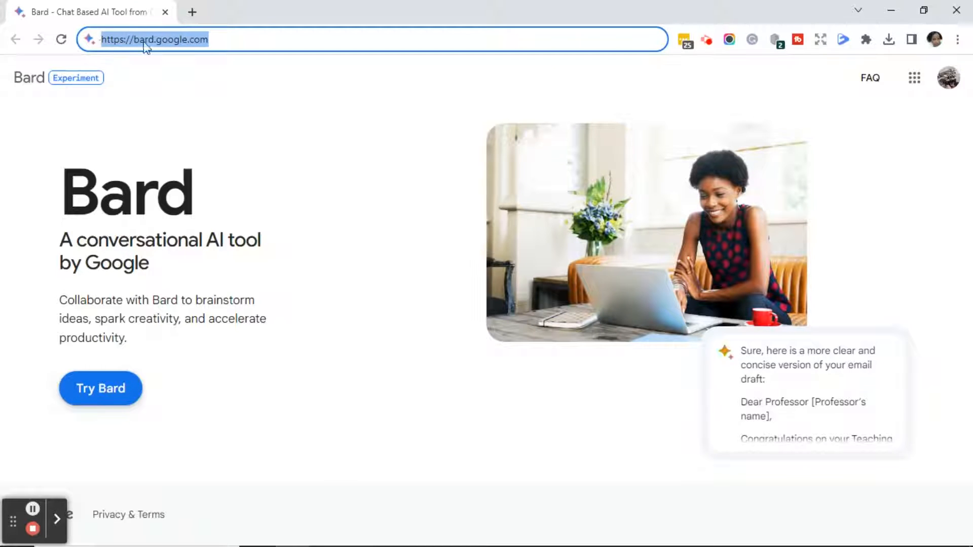
{"action": "mouse_move", "coordinate": [442, 151]}
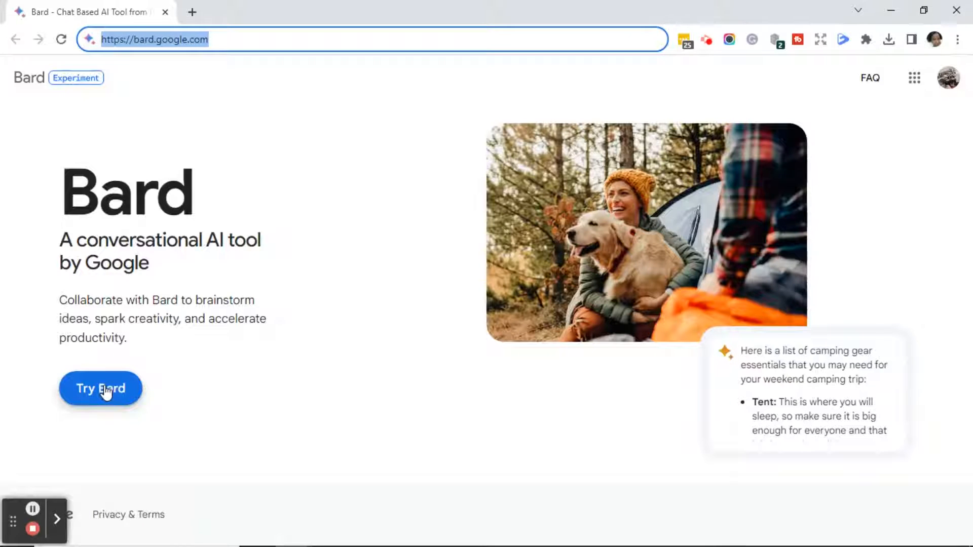
{"action": "left_click", "coordinate": [99, 389]}
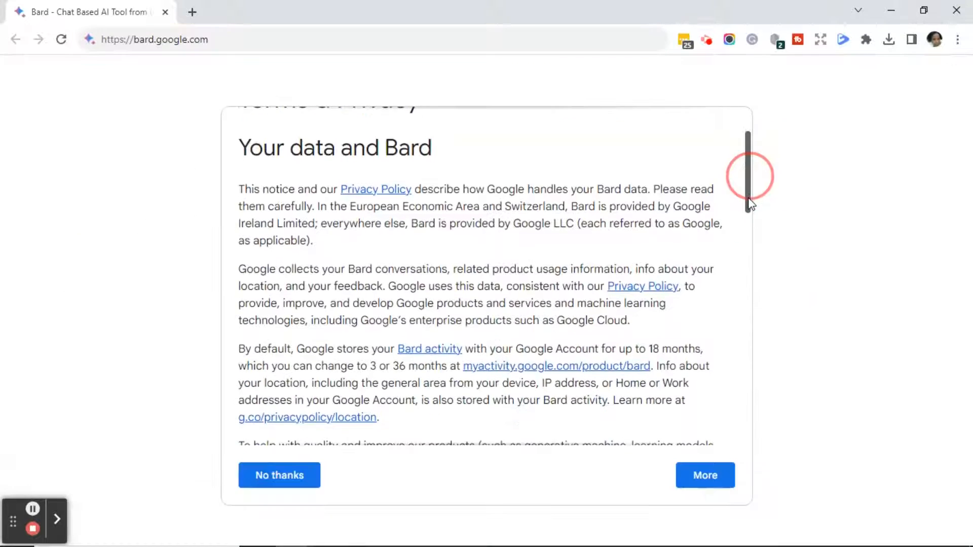
{"action": "scroll", "scroll_direction": "down", "scroll_amount": 3}
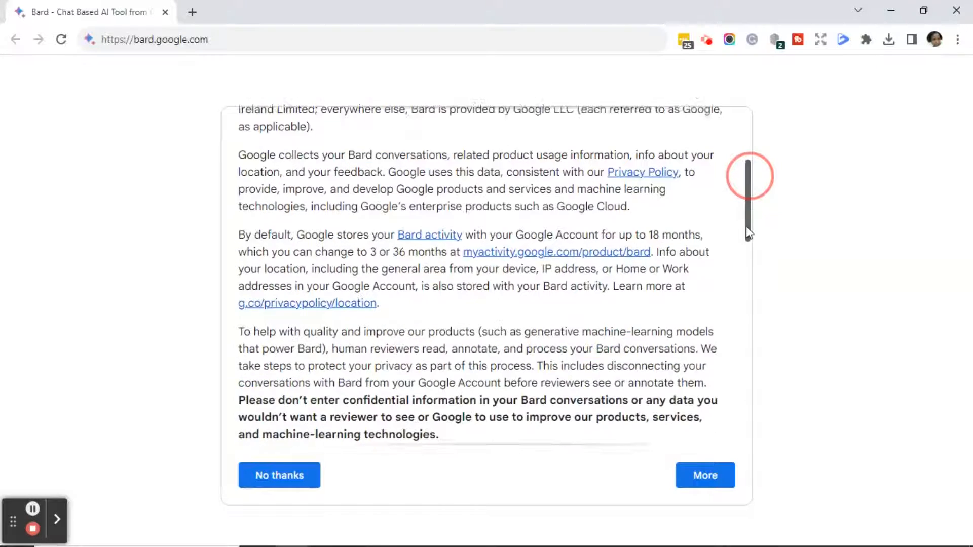
{"action": "scroll", "scroll_direction": "down", "scroll_amount": 3}
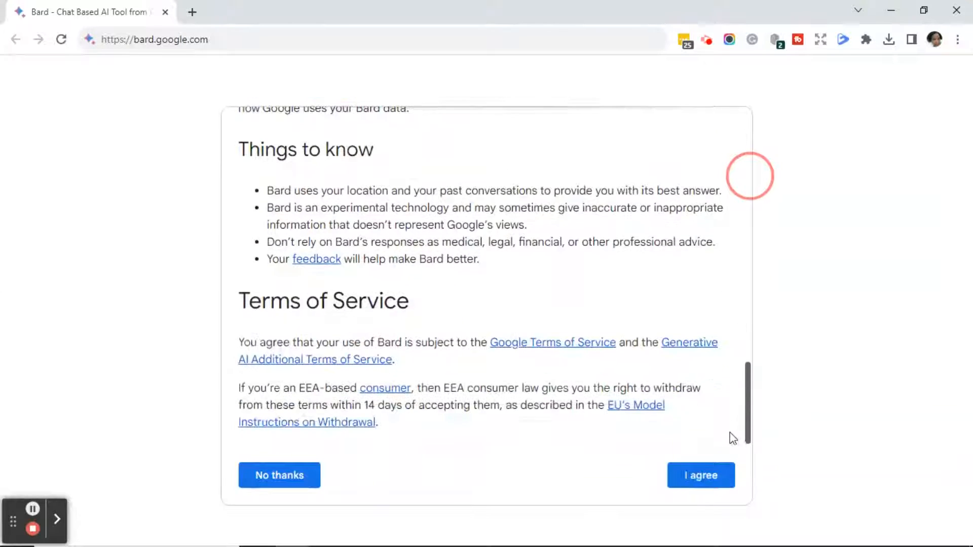
{"action": "mouse_move", "coordinate": [586, 475]}
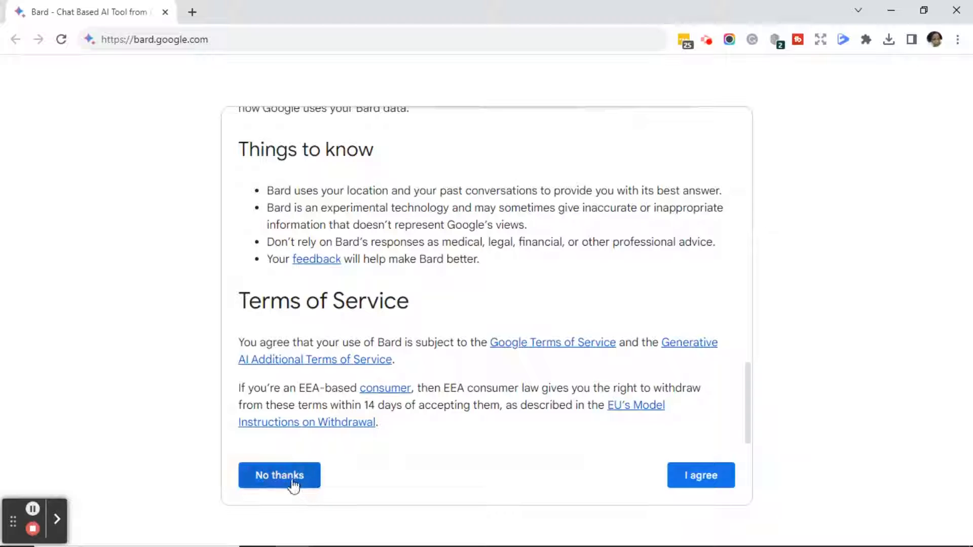
{"action": "mouse_move", "coordinate": [699, 475]}
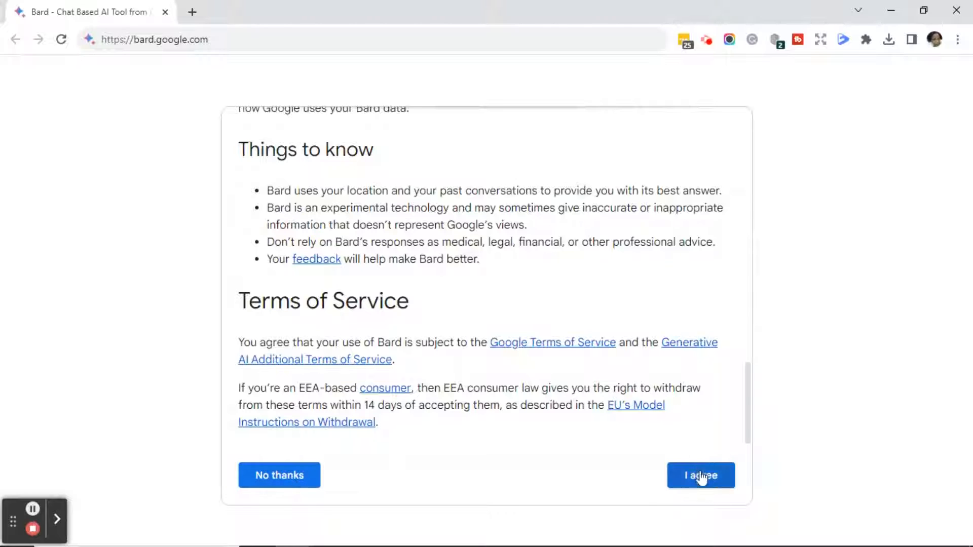
{"action": "mouse_move", "coordinate": [443, 497]}
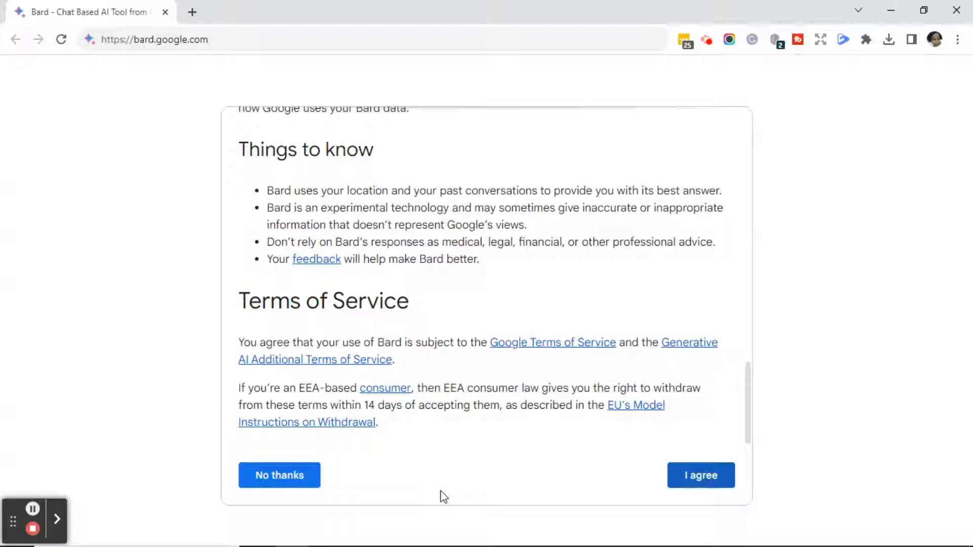
{"action": "mouse_move", "coordinate": [279, 475]}
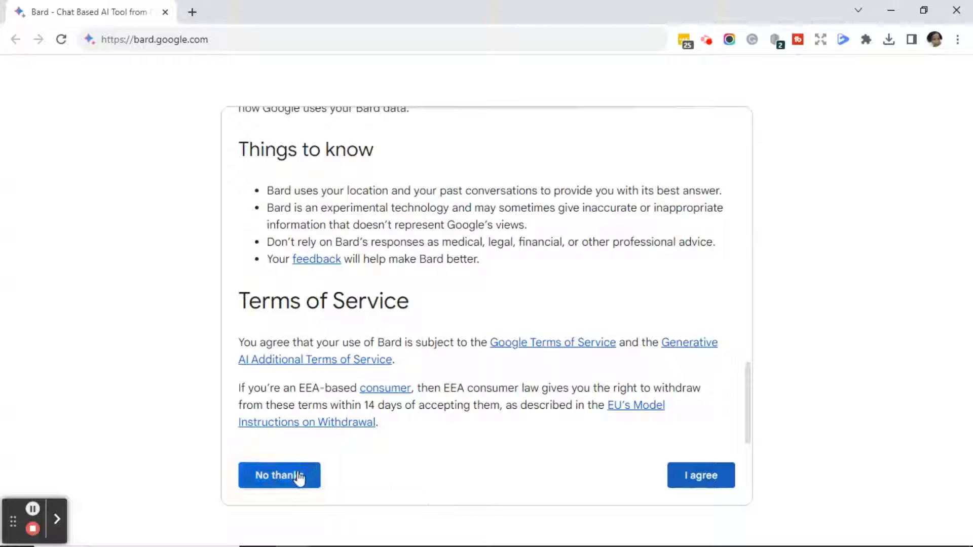
{"action": "mouse_move", "coordinate": [440, 465]}
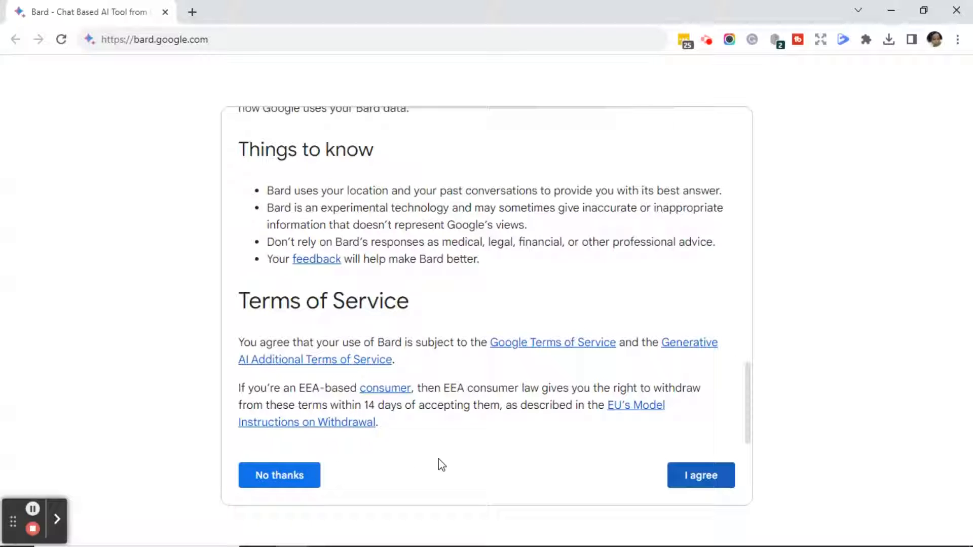
{"action": "mouse_move", "coordinate": [509, 487]}
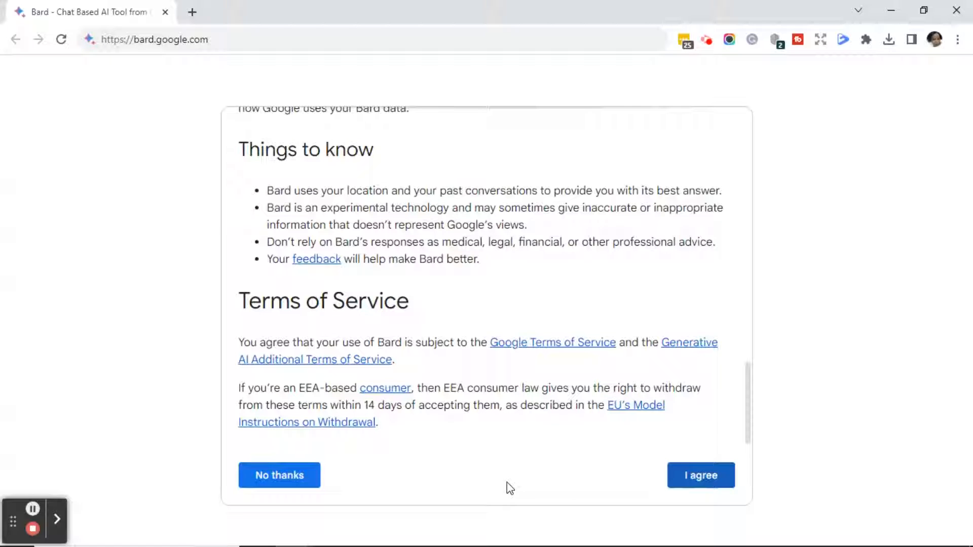
{"action": "left_click", "coordinate": [700, 476]}
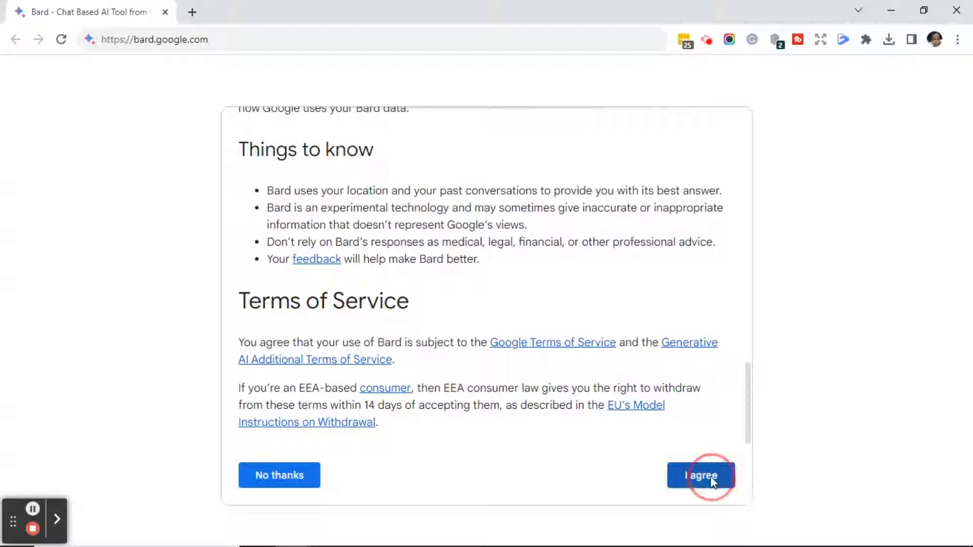
Accept Bard's terms, read the 'Bard is an experiment' notice, and opt into email updates
{"action": "left_click", "coordinate": [700, 475]}
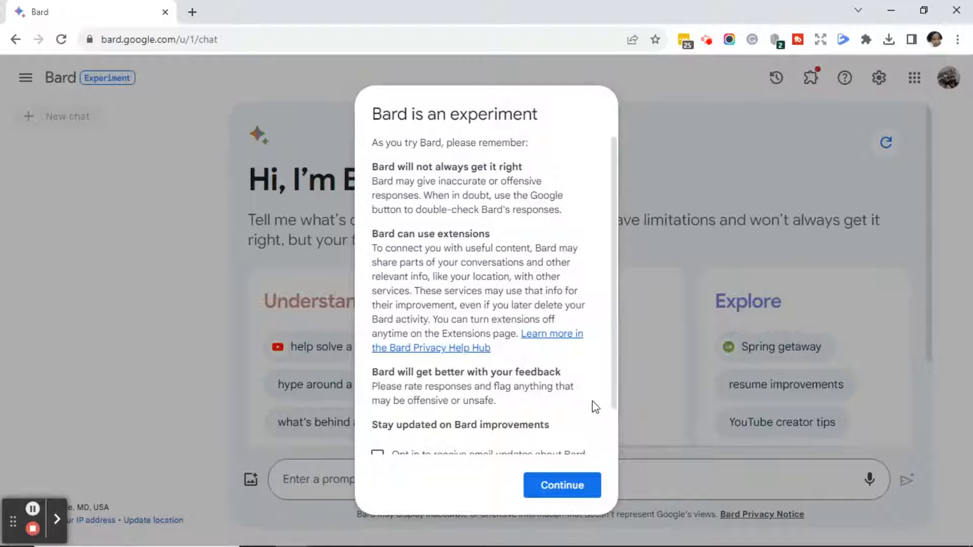
{"action": "mouse_move", "coordinate": [614, 403]}
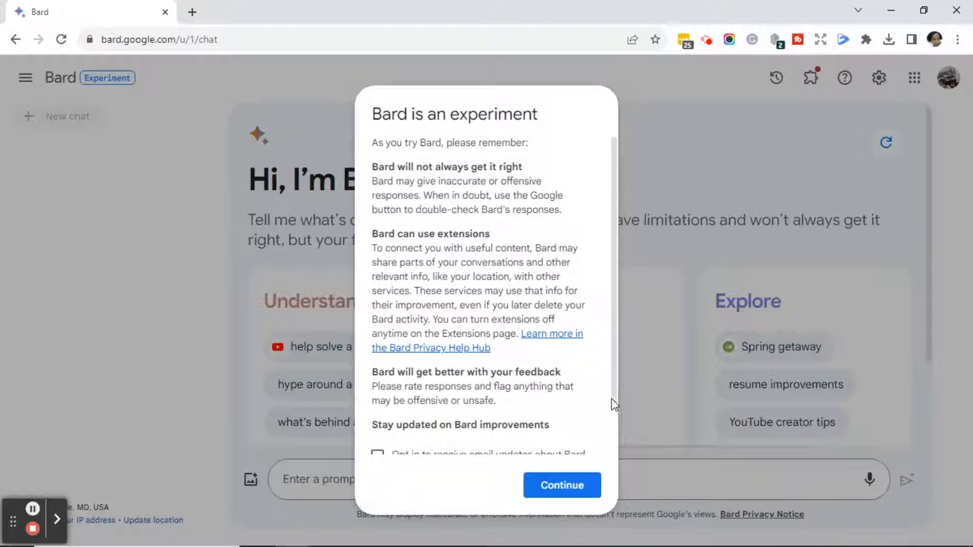
{"action": "scroll", "scroll_direction": "down", "scroll_amount": 3}
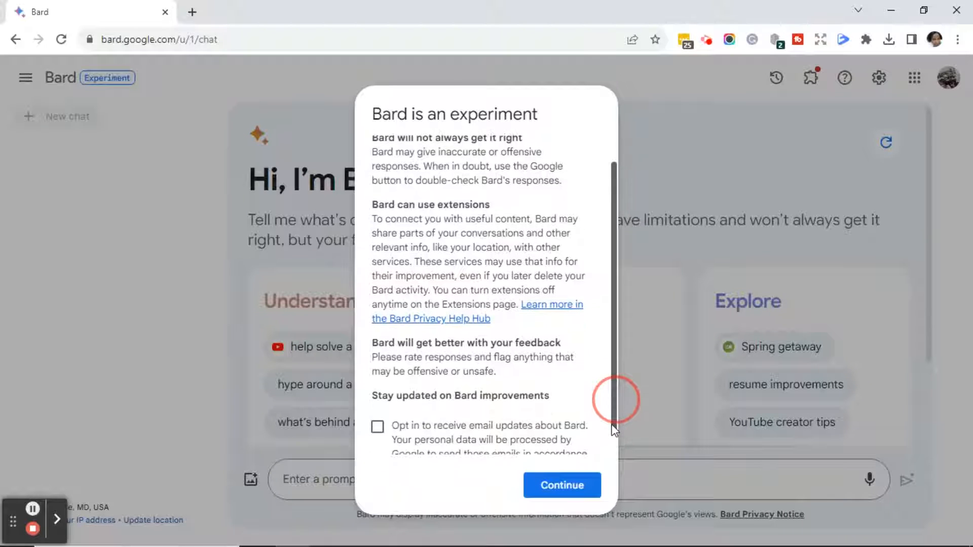
{"action": "scroll", "scroll_direction": "down", "scroll_amount": 3}
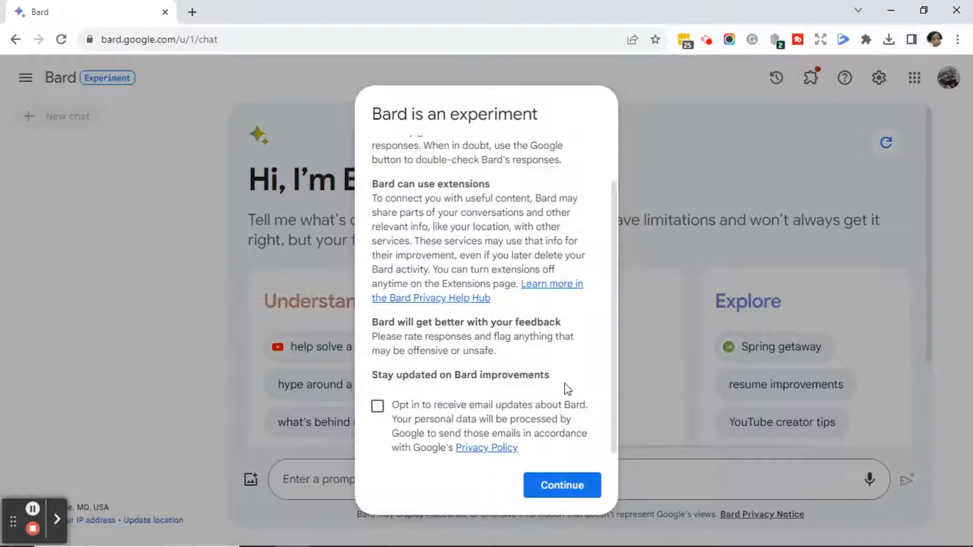
{"action": "mouse_move", "coordinate": [377, 405]}
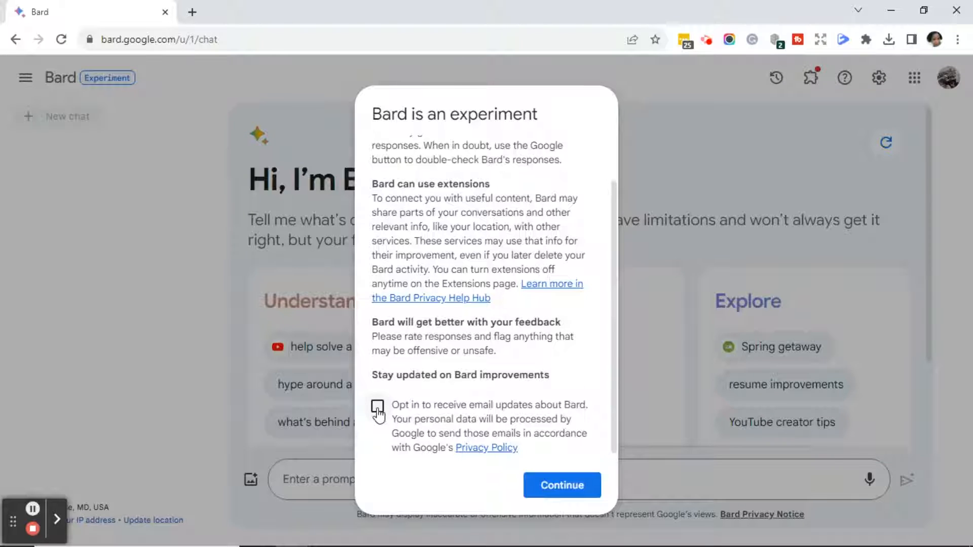
{"action": "left_click", "coordinate": [377, 407]}
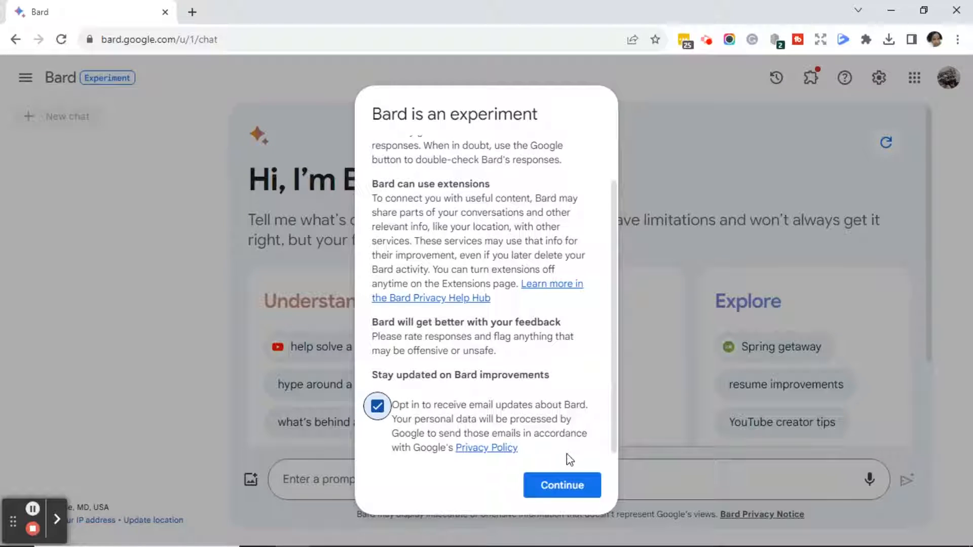
{"action": "mouse_move", "coordinate": [562, 485]}
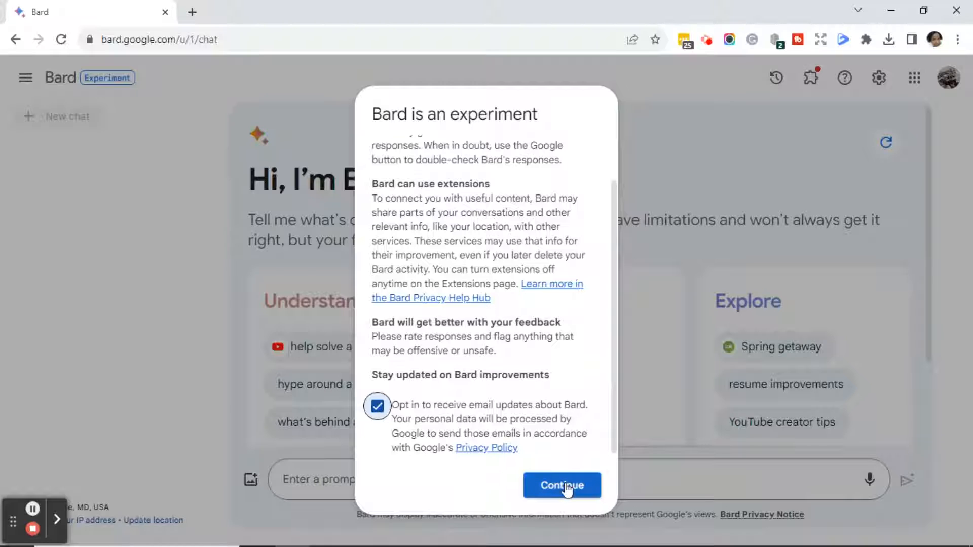
Dismiss the experiment notice and enter the prompt 'Please tell me how to set up a Bard account.'
{"action": "left_click", "coordinate": [561, 486]}
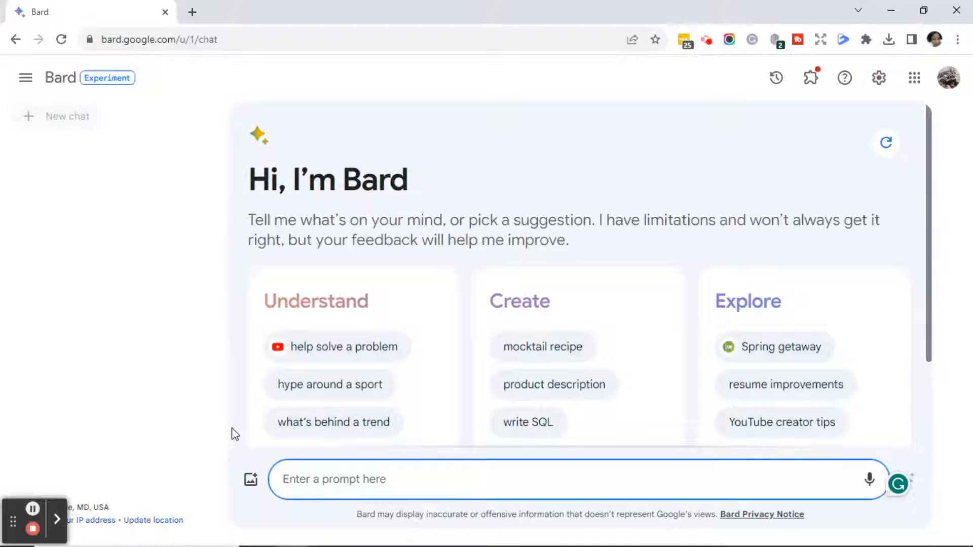
{"action": "type", "text": "Please tell me how to set up a Bard account."}
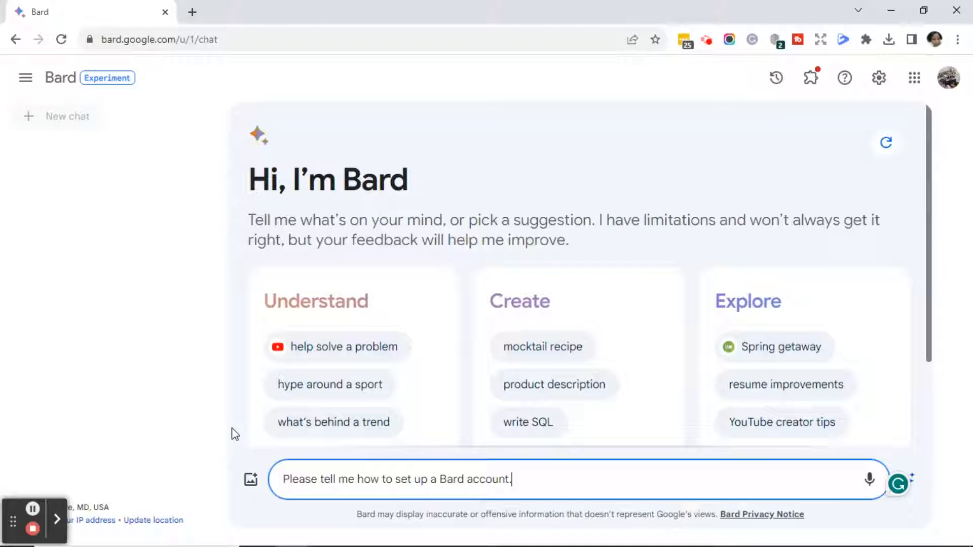
{"action": "mouse_move", "coordinate": [907, 481]}
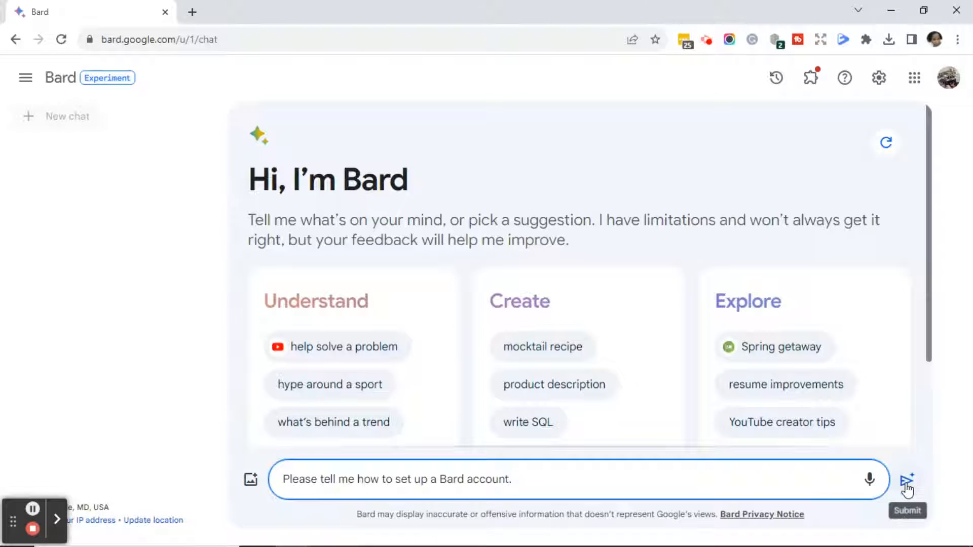